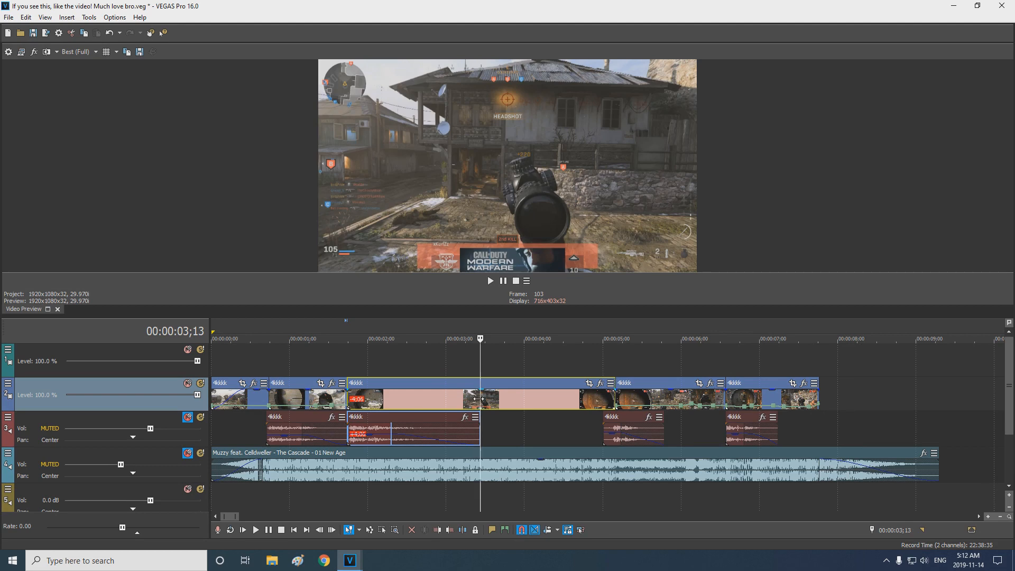
mouse_move(295, 399)
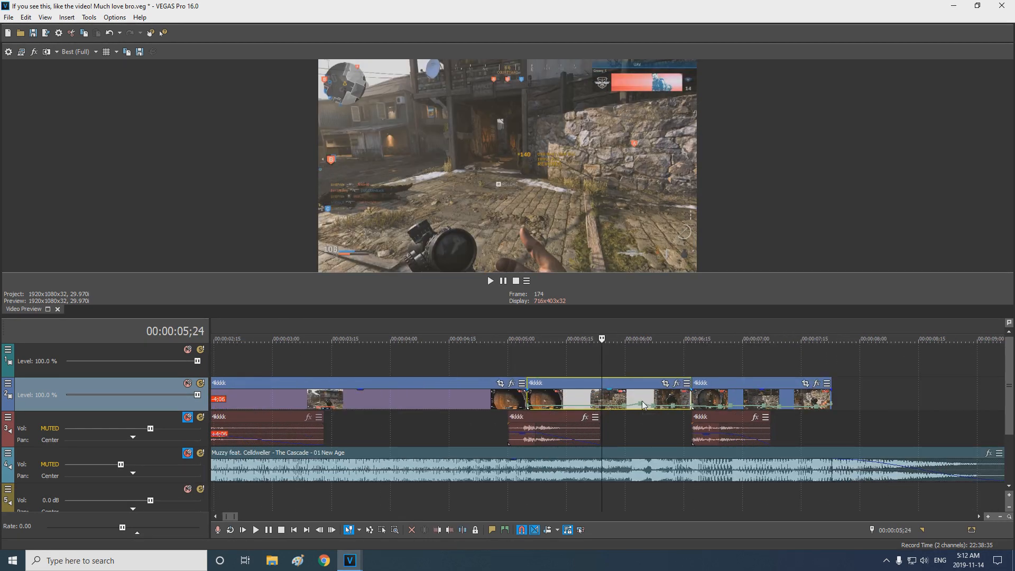
mouse_move(699, 406)
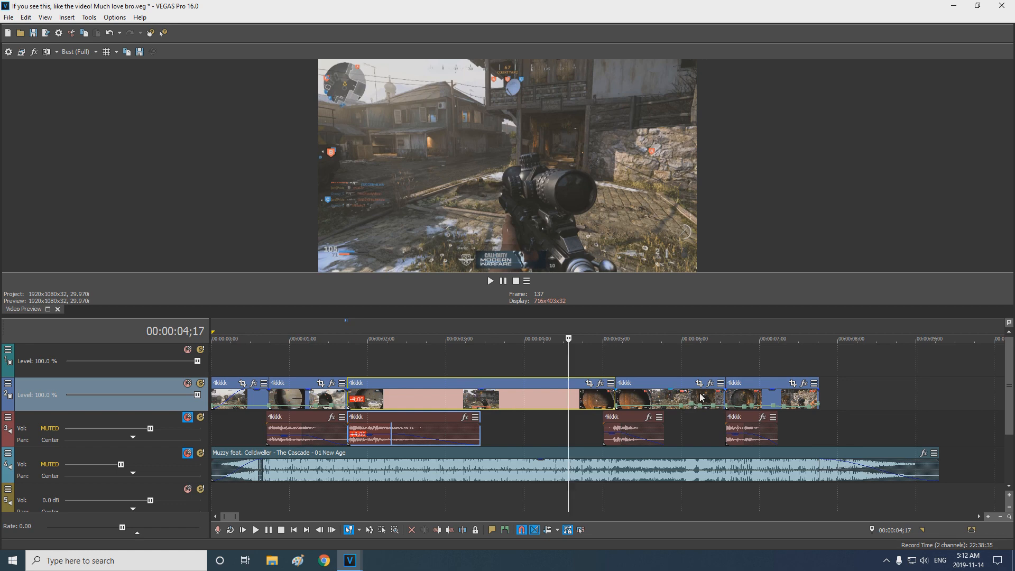
mouse_move(699, 383)
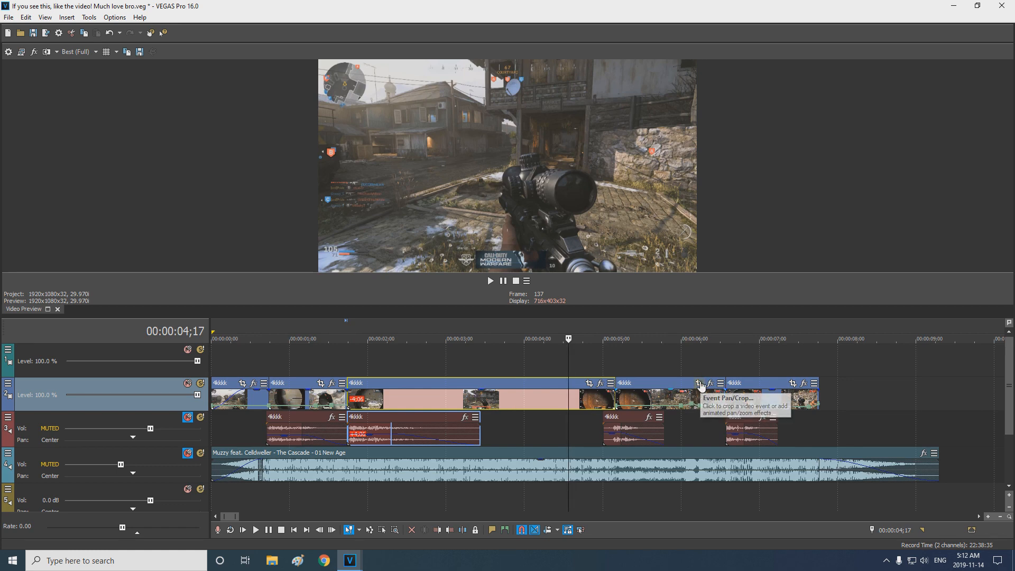
Step: Bring up the clip's Event Pan/Crop keyframes and smooth the first keyframe's motion
left_click(699, 383)
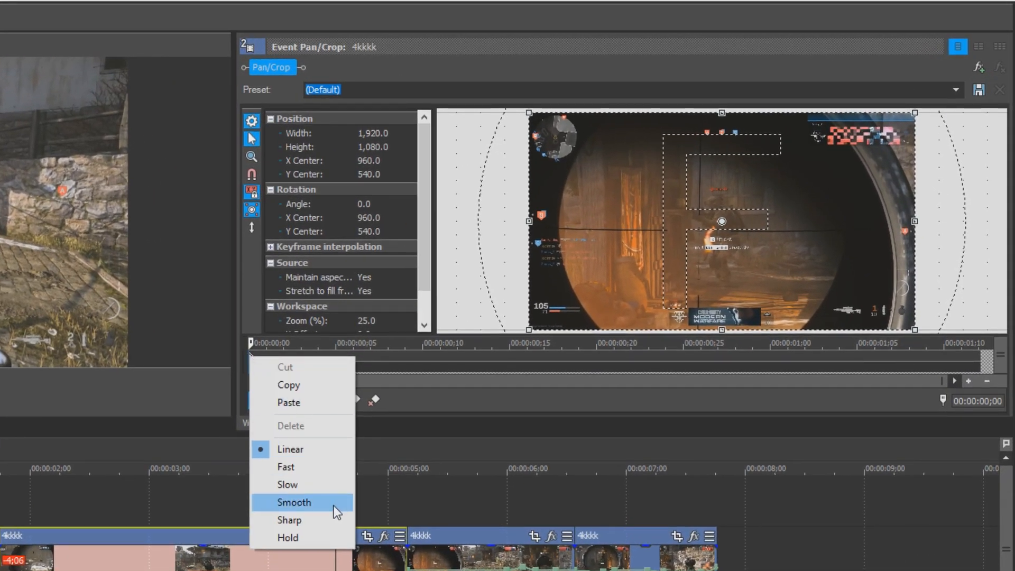
left_click(294, 501)
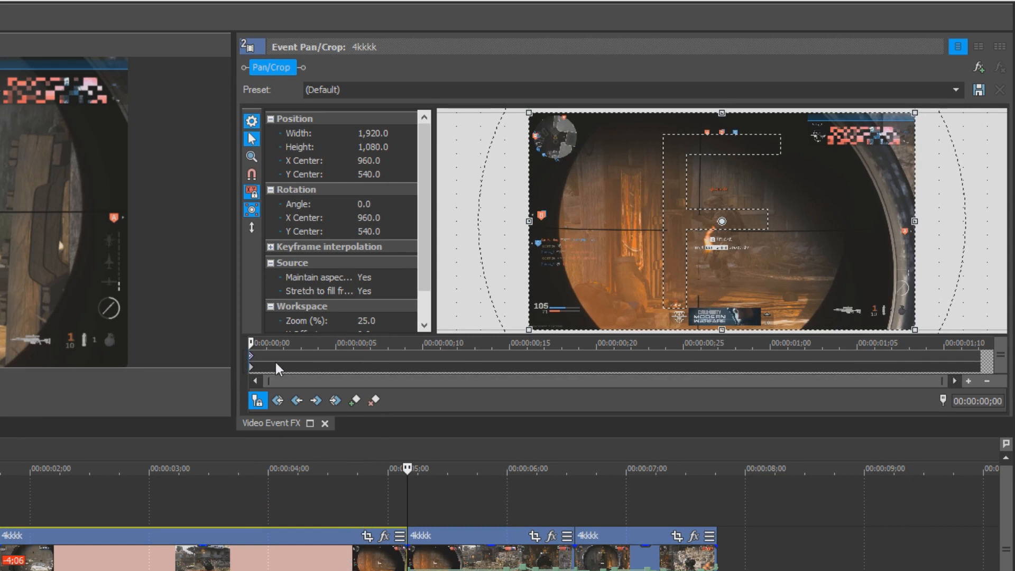
mouse_move(946, 402)
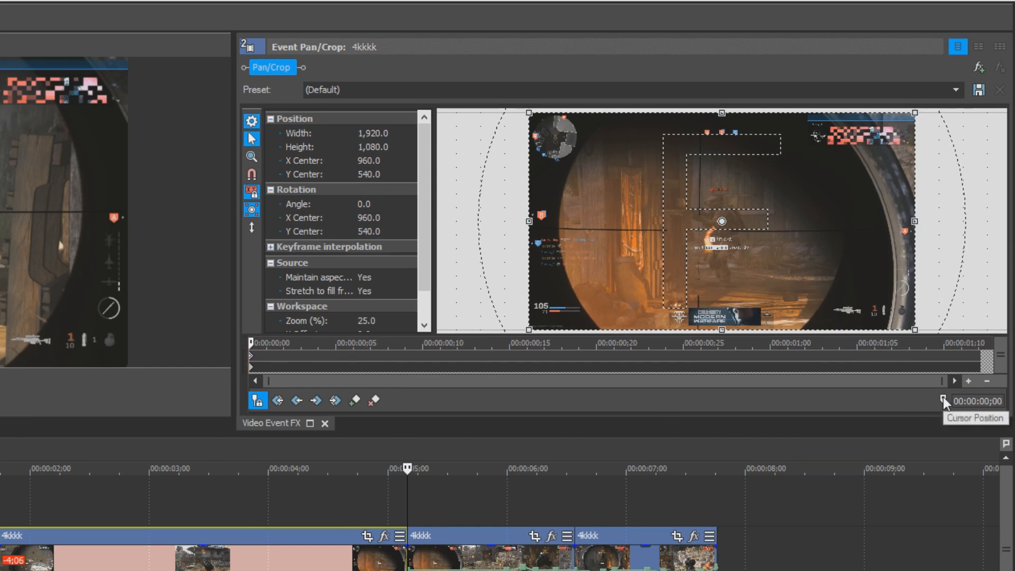
mouse_move(252, 362)
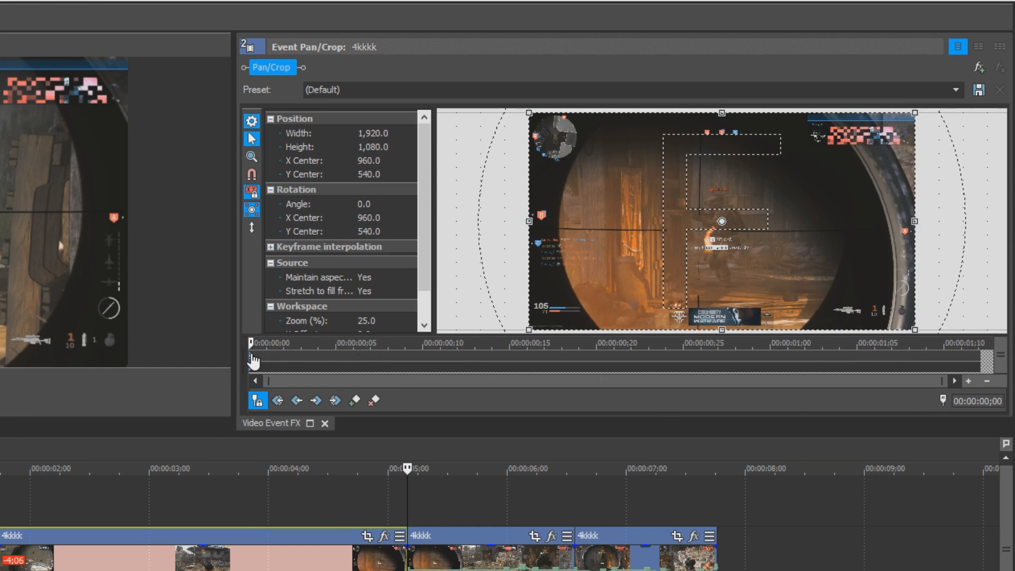
mouse_move(339, 362)
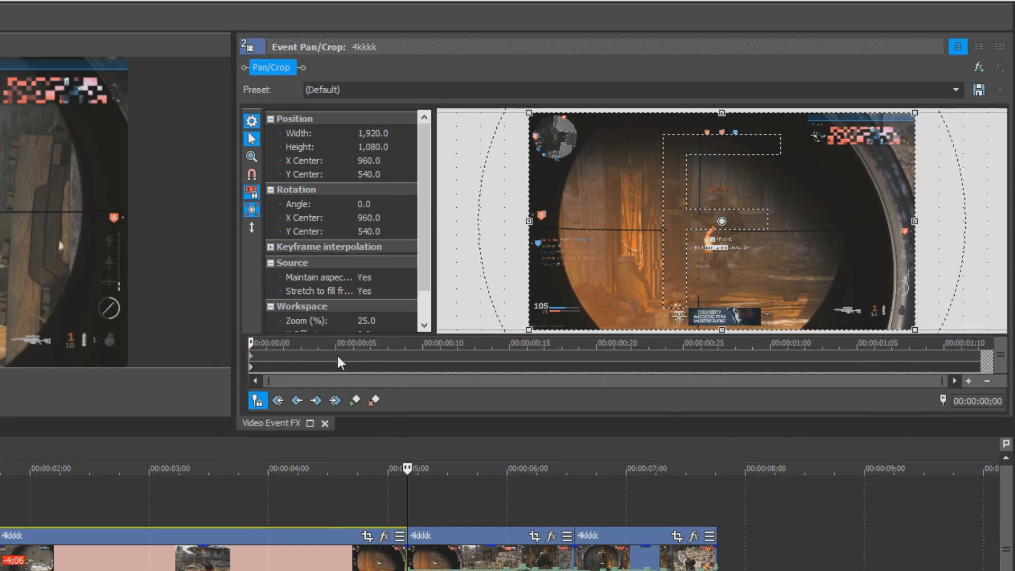
Step: Give the 0:15 keyframe Smooth interpolation so its motion eases
left_click(335, 356)
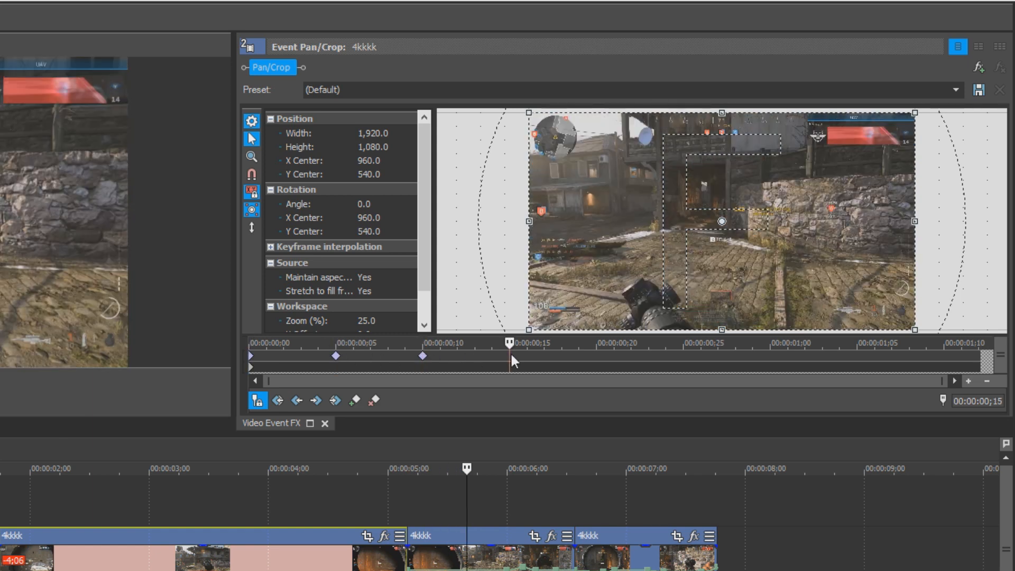
right_click(509, 355)
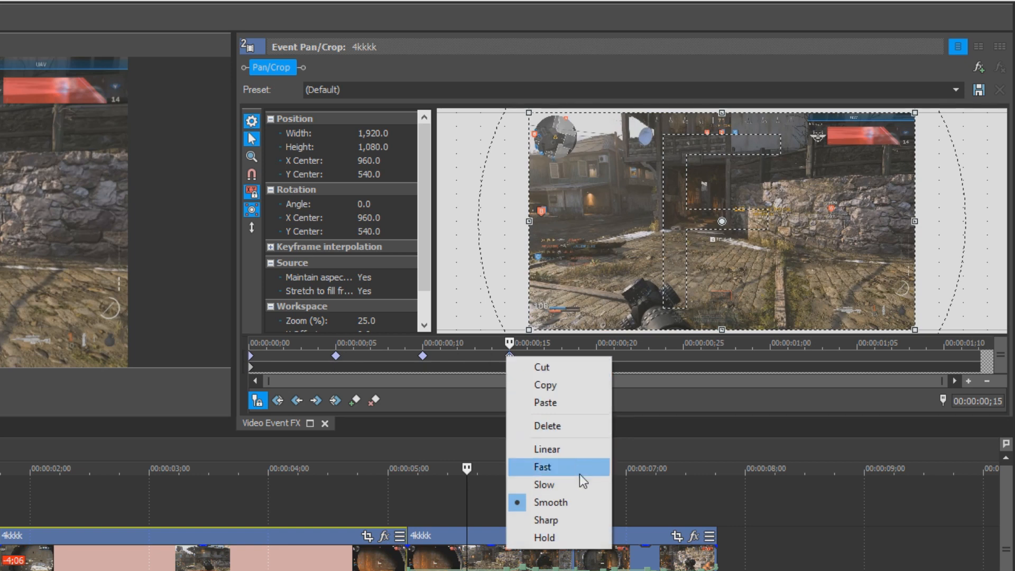
left_click(542, 466)
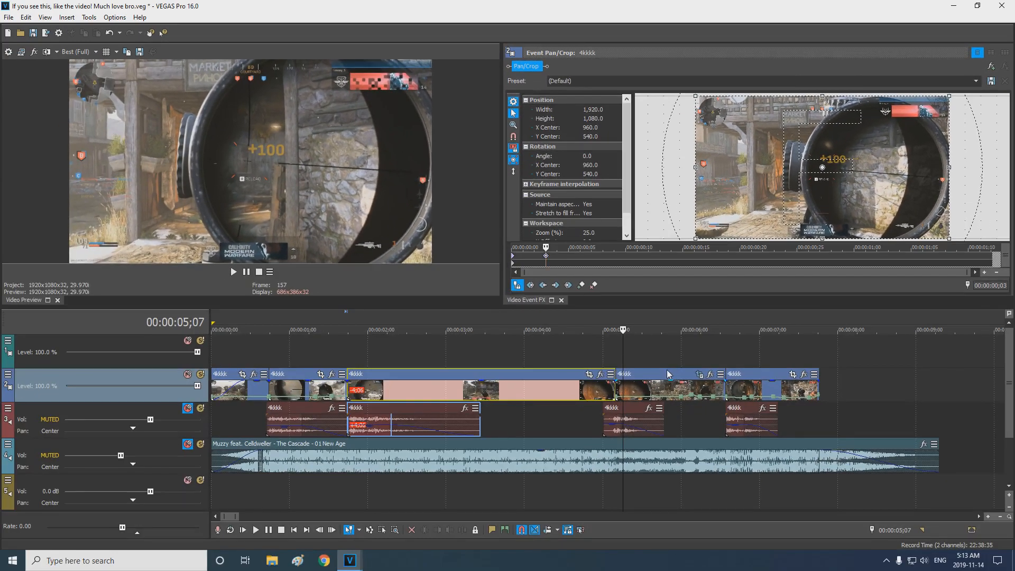
mouse_move(556, 261)
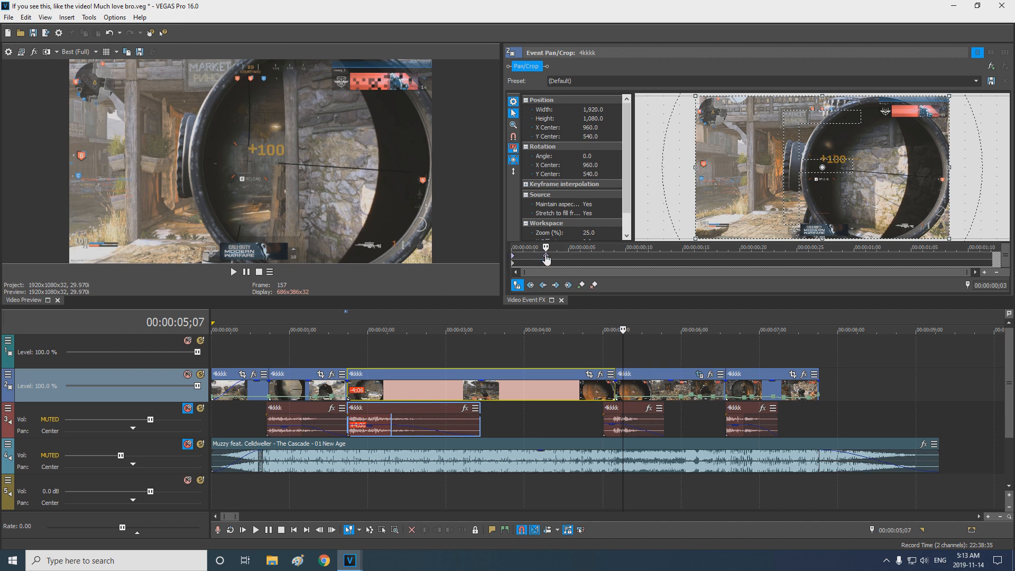
mouse_move(584, 260)
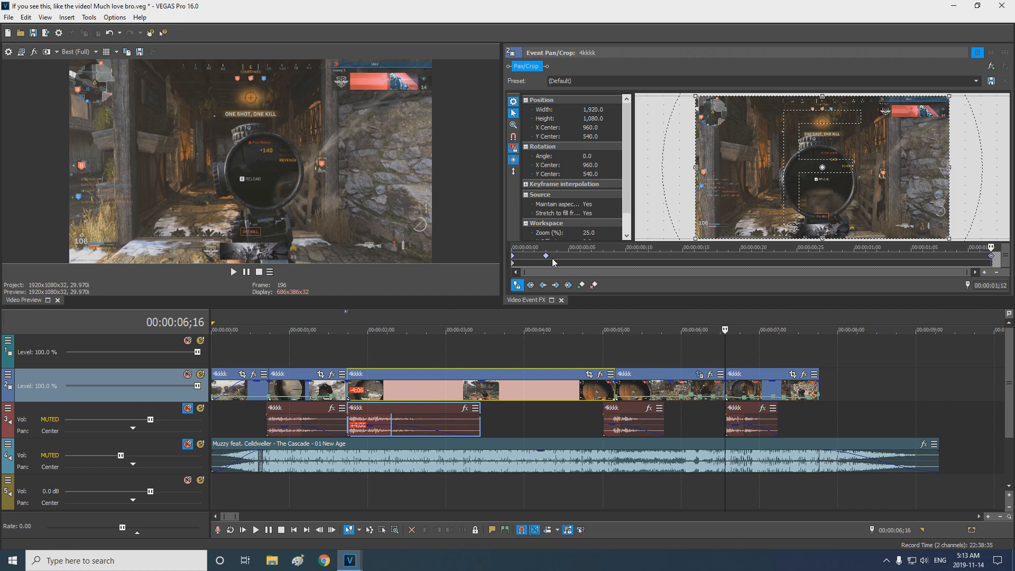
mouse_move(655, 363)
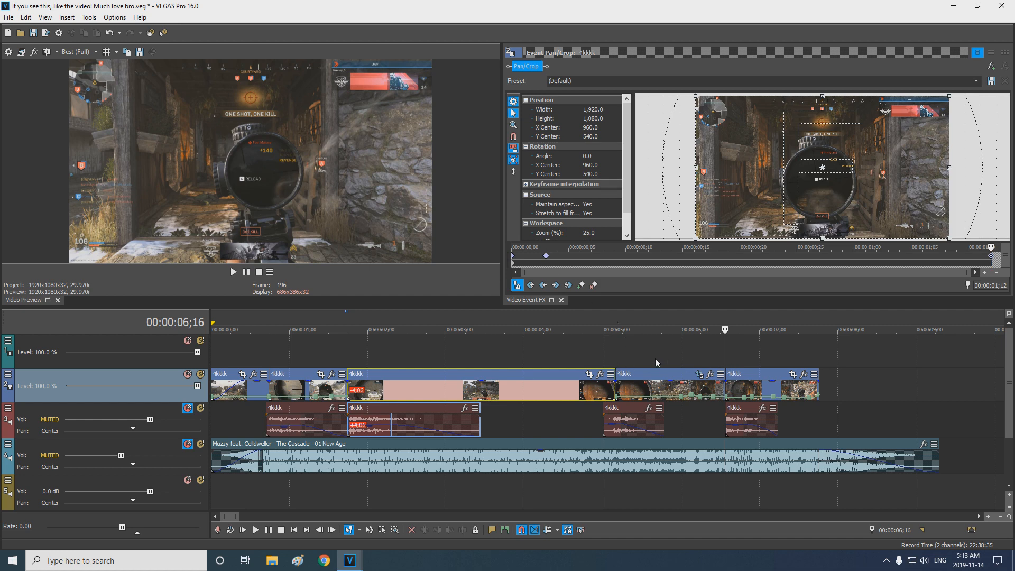
mouse_move(766, 260)
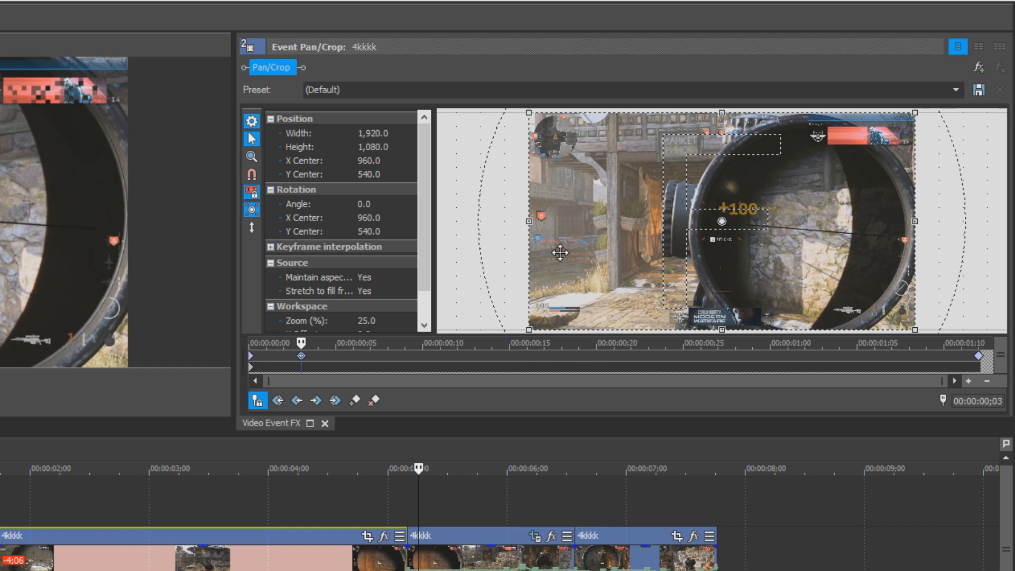
mouse_move(532, 323)
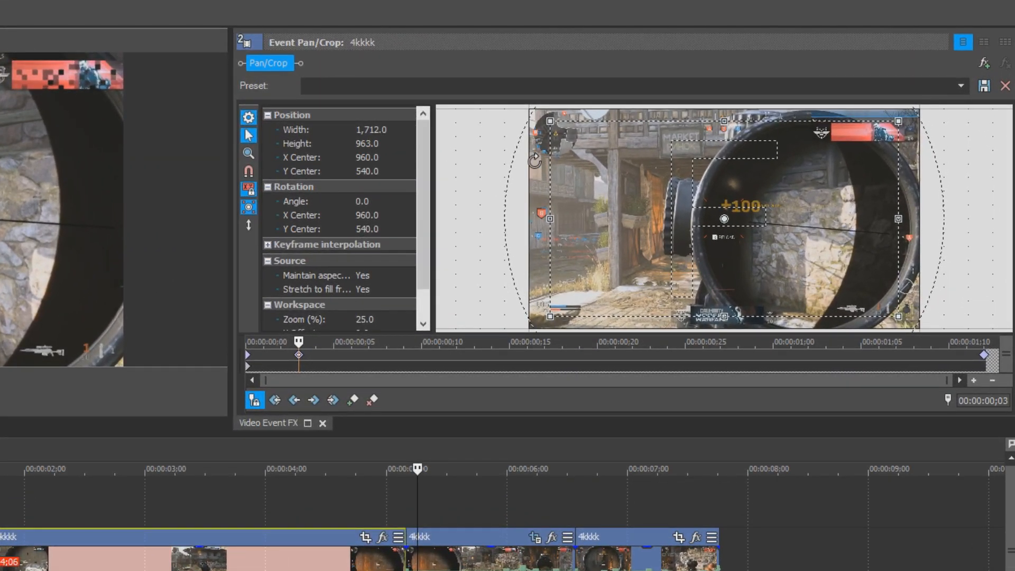
Step: Shrink the crop frame at the 0:03 keyframe to zoom in to about 1,712 by 963
left_click_drag(533, 161, 518, 205)
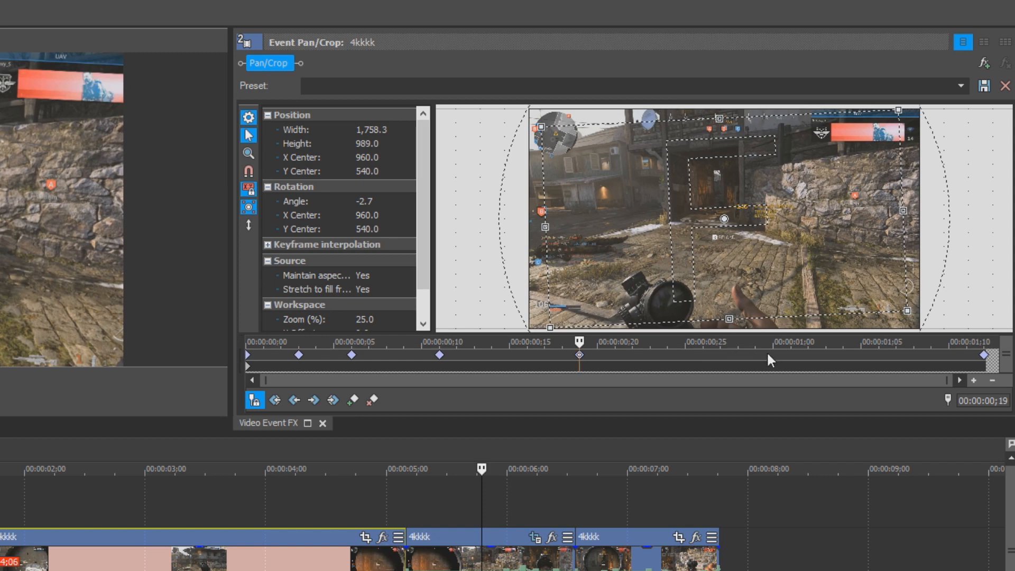
Step: Move to a later point in the keyframe timeline for the next zoom-and-tilt keyframe
left_click(772, 356)
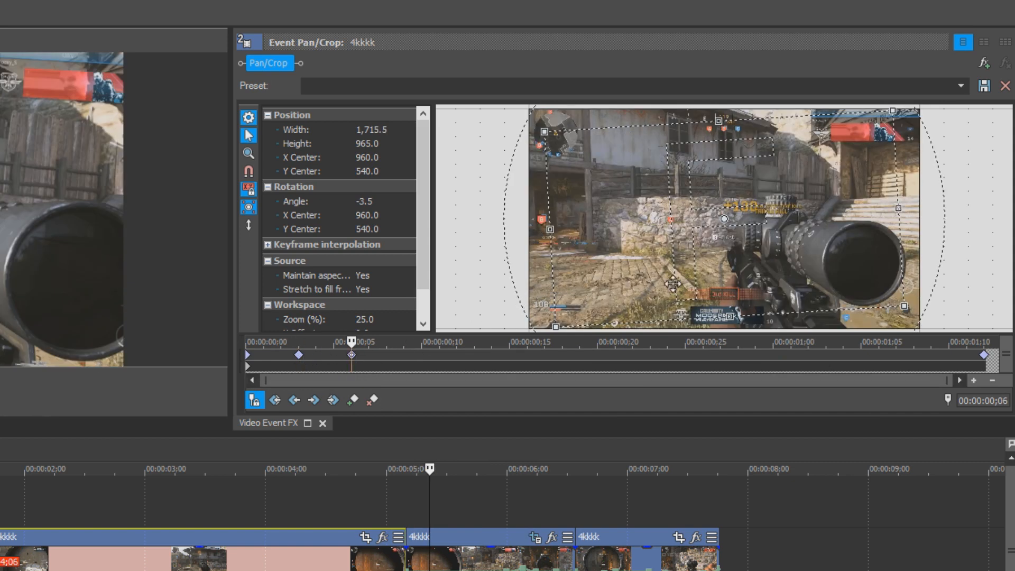
mouse_move(990, 354)
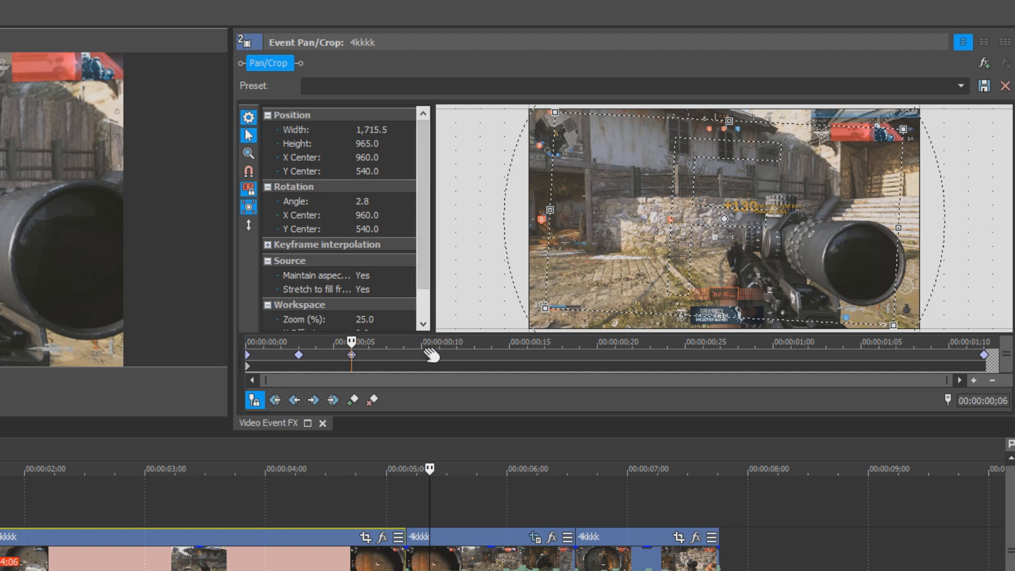
mouse_move(451, 361)
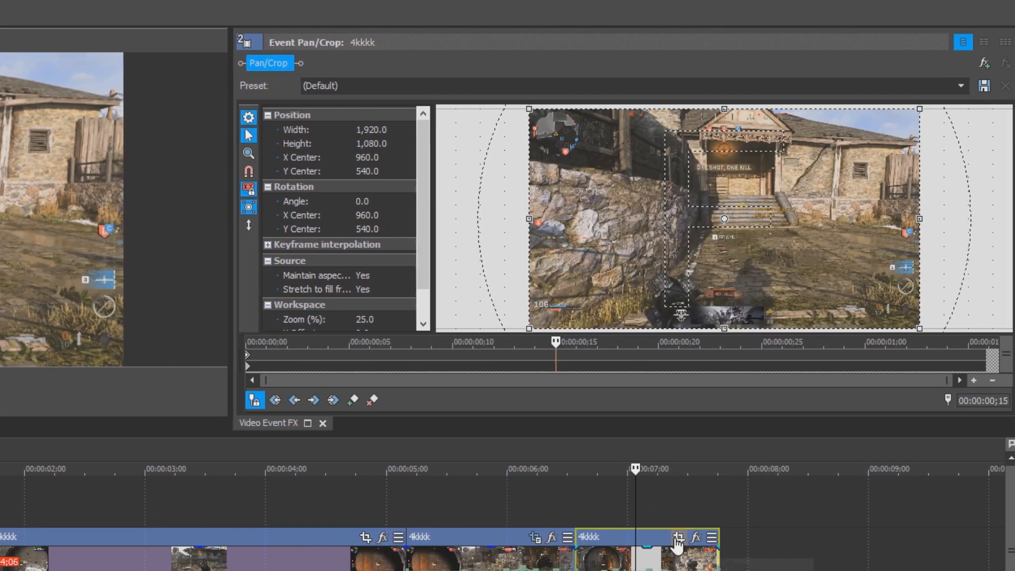
Step: Set an interpolation curve on the sniper-scope clip's first pan/crop keyframe
right_click(247, 342)
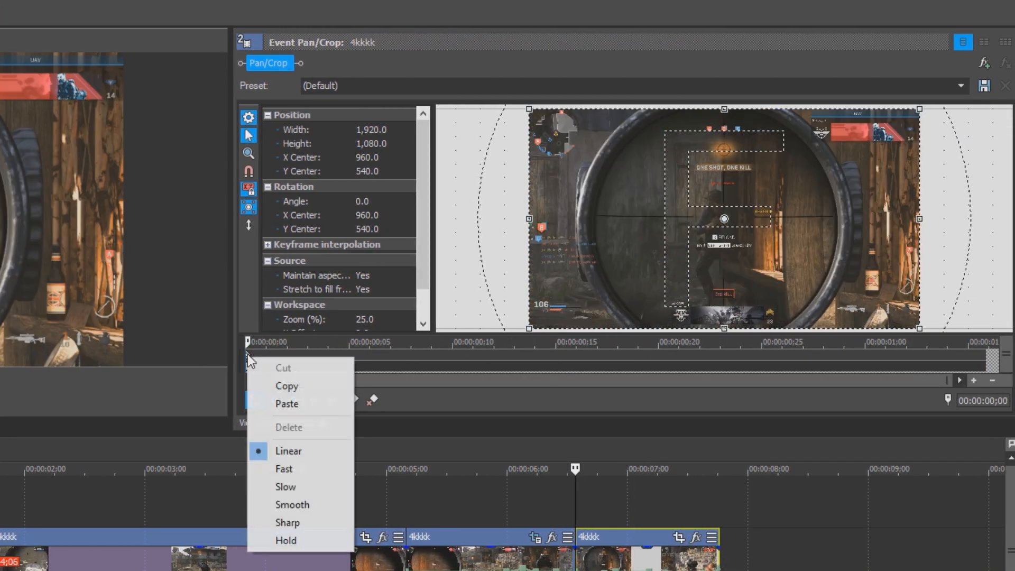
left_click(285, 541)
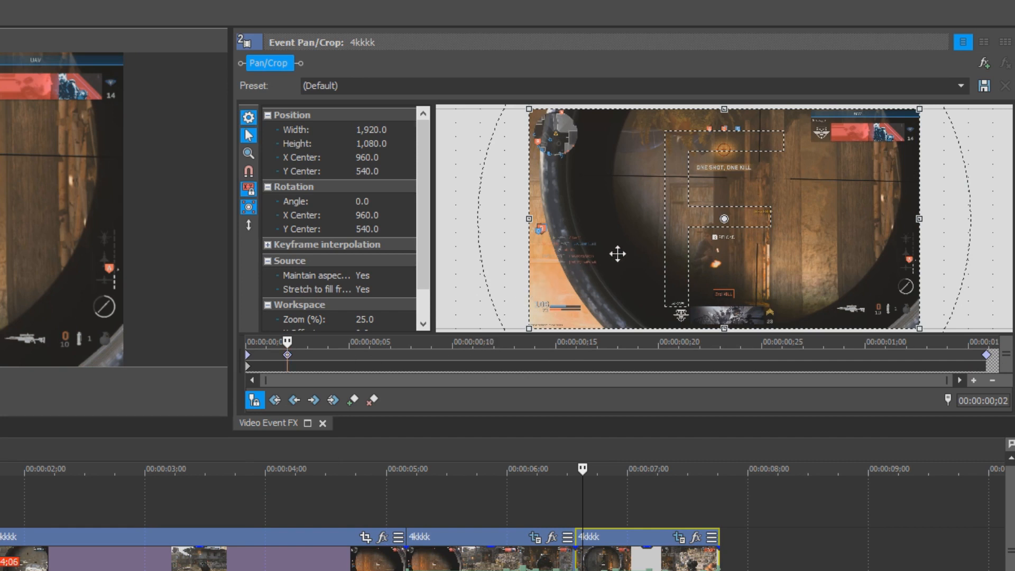
mouse_move(614, 238)
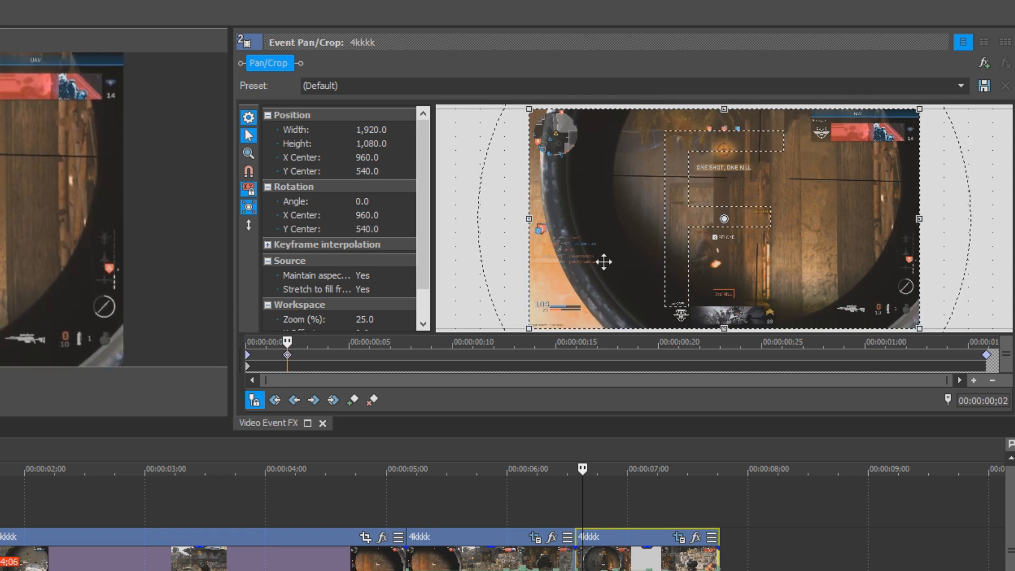
mouse_move(615, 256)
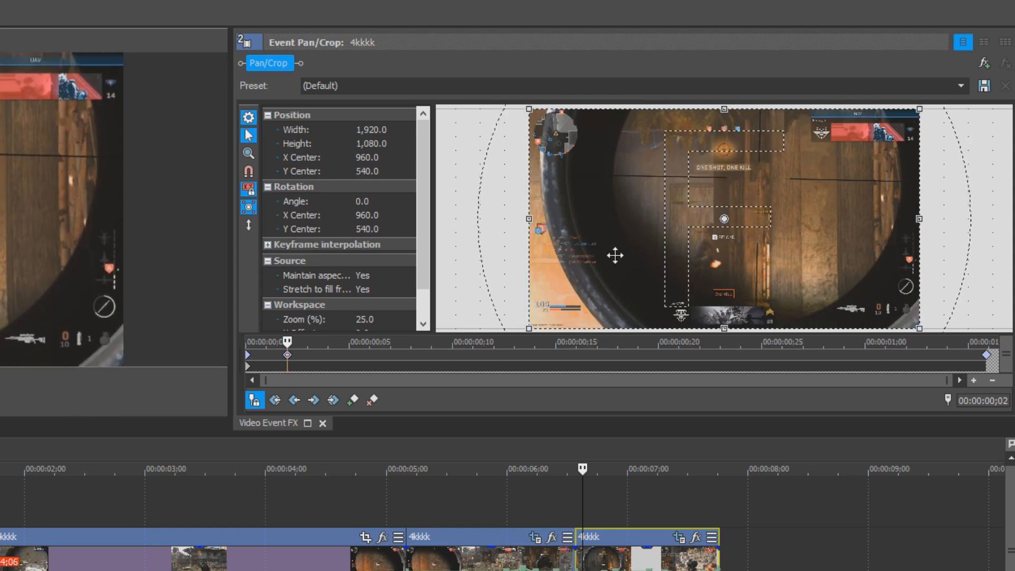
mouse_move(531, 241)
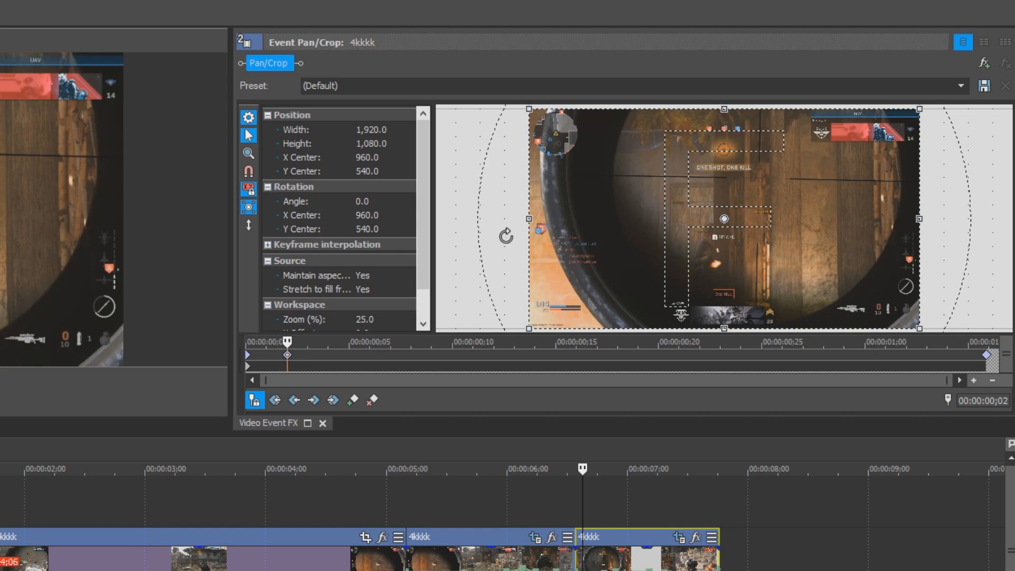
mouse_move(247, 225)
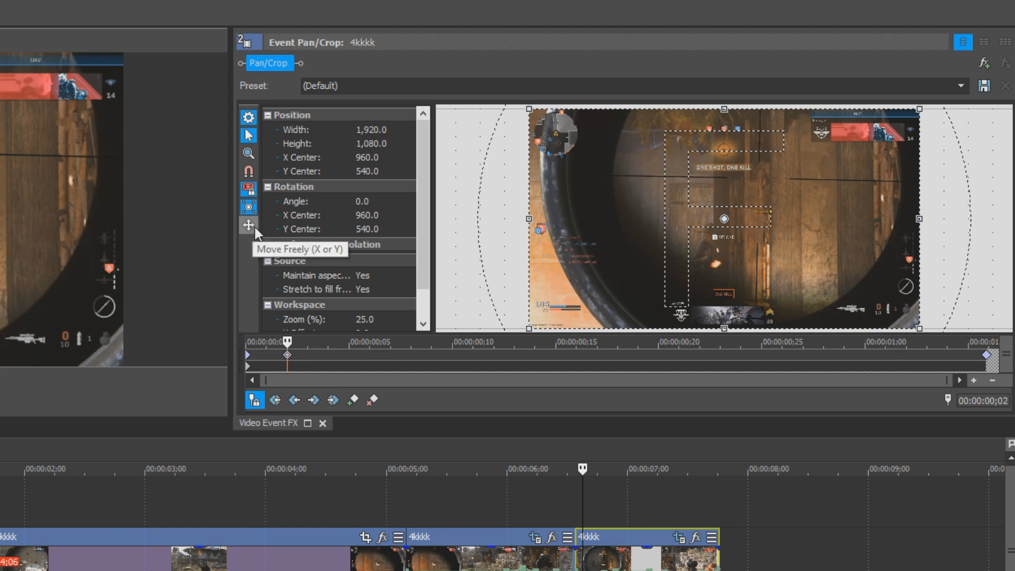
mouse_move(248, 224)
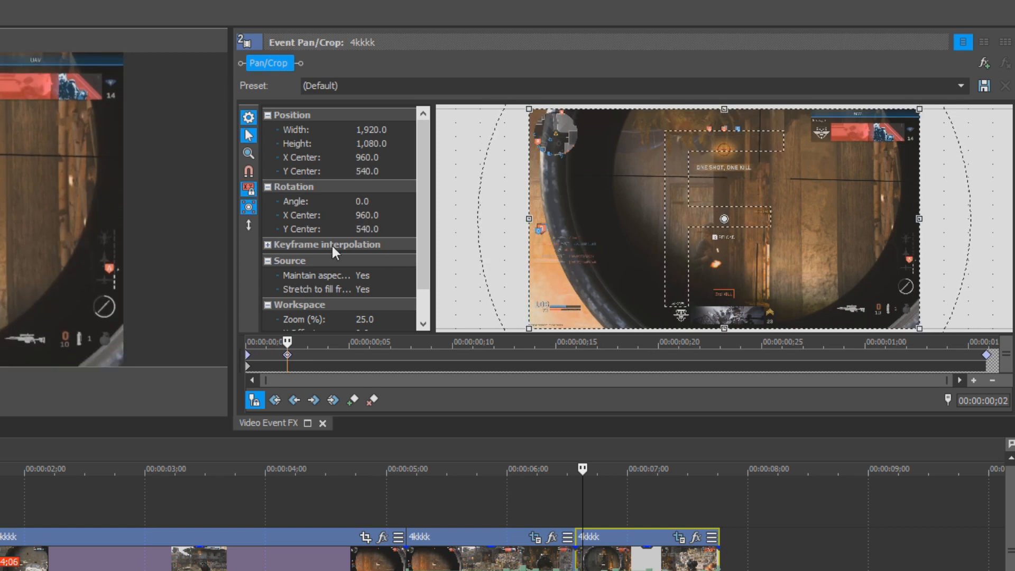
mouse_move(249, 225)
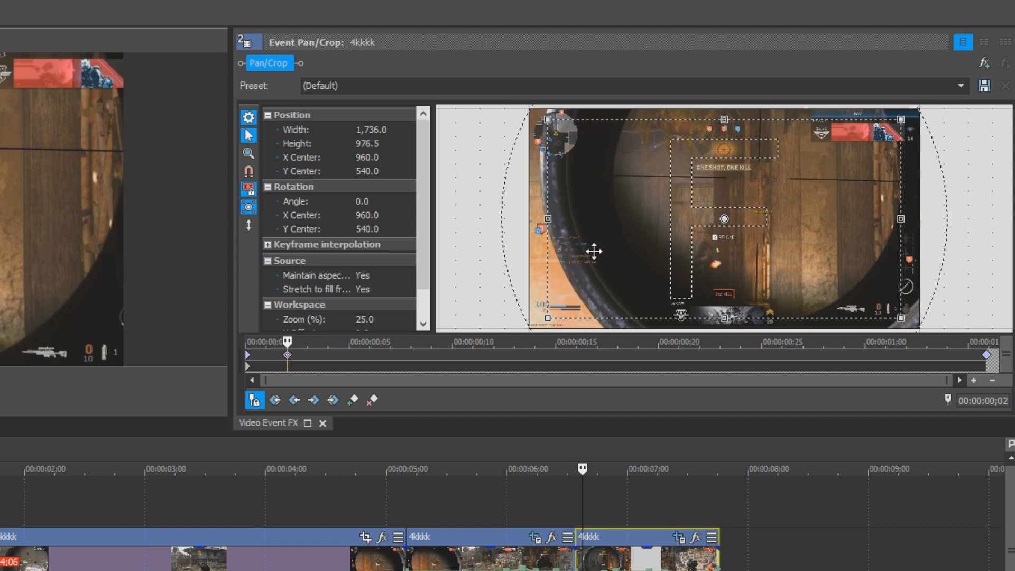
Step: Shift the zoomed 1,736 by 976 framing slightly upward at the early keyframe
left_click_drag(592, 252, 642, 285)
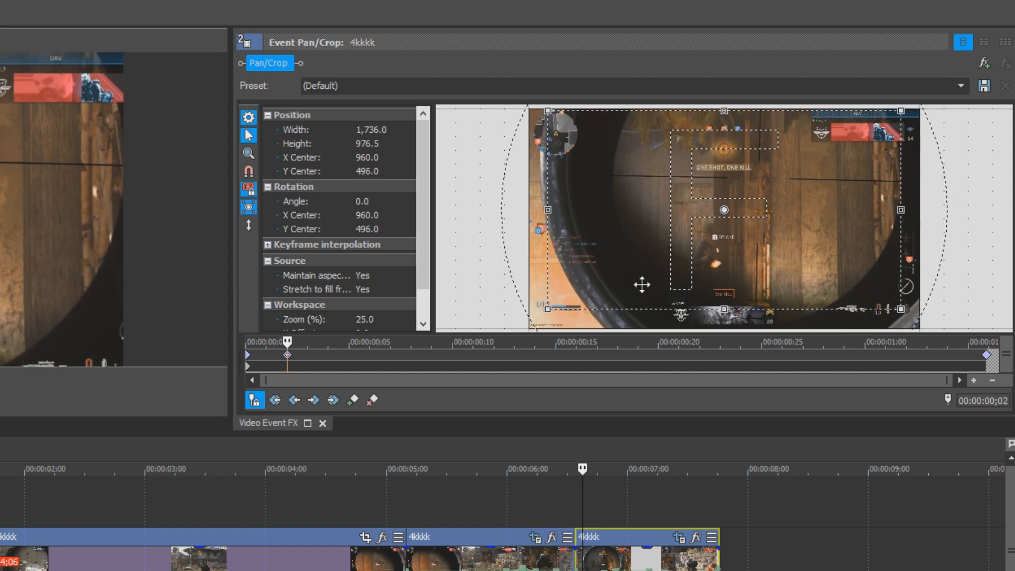
mouse_move(335, 356)
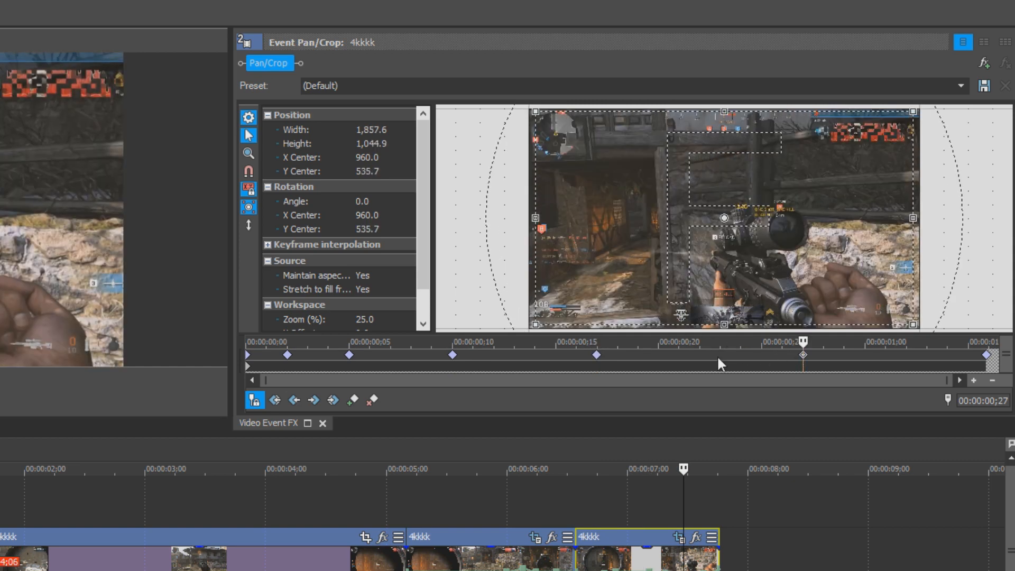
mouse_move(578, 516)
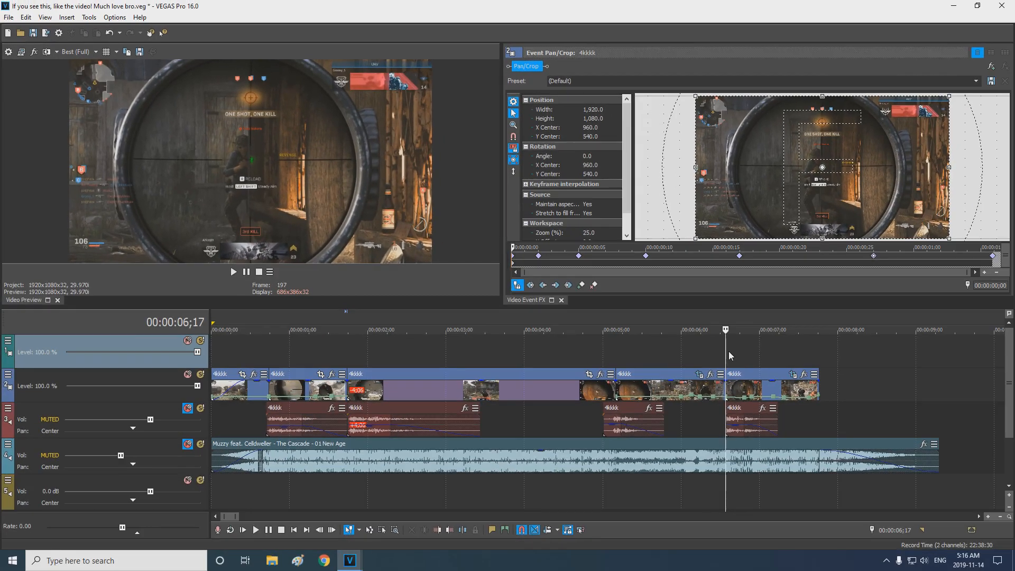
mouse_move(764, 355)
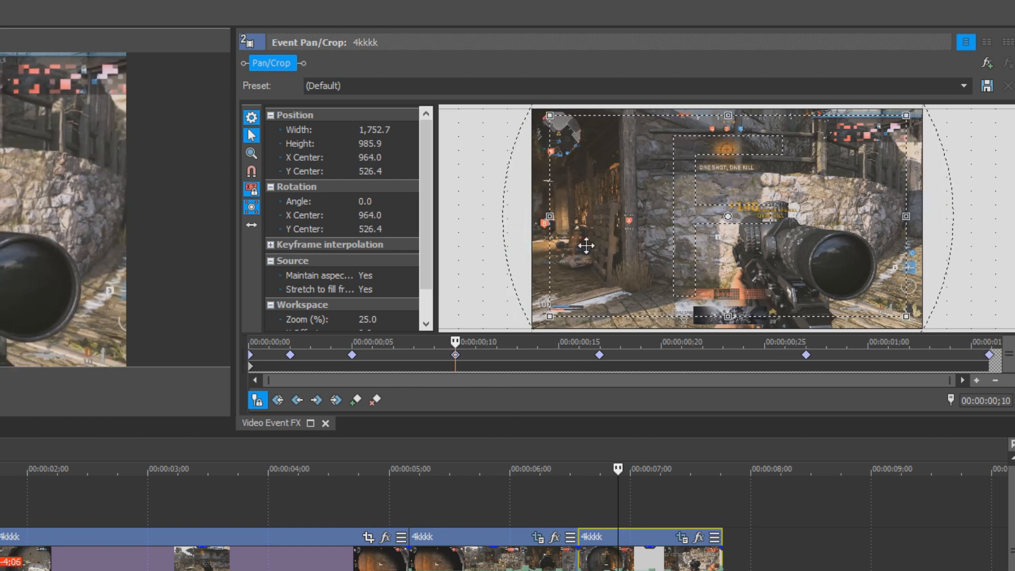
mouse_move(504, 382)
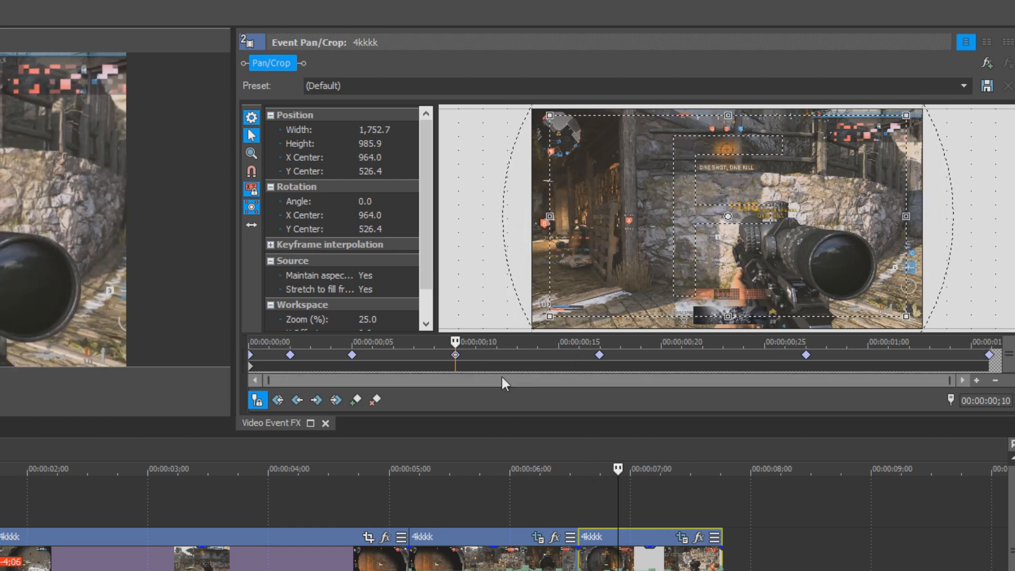
mouse_move(251, 226)
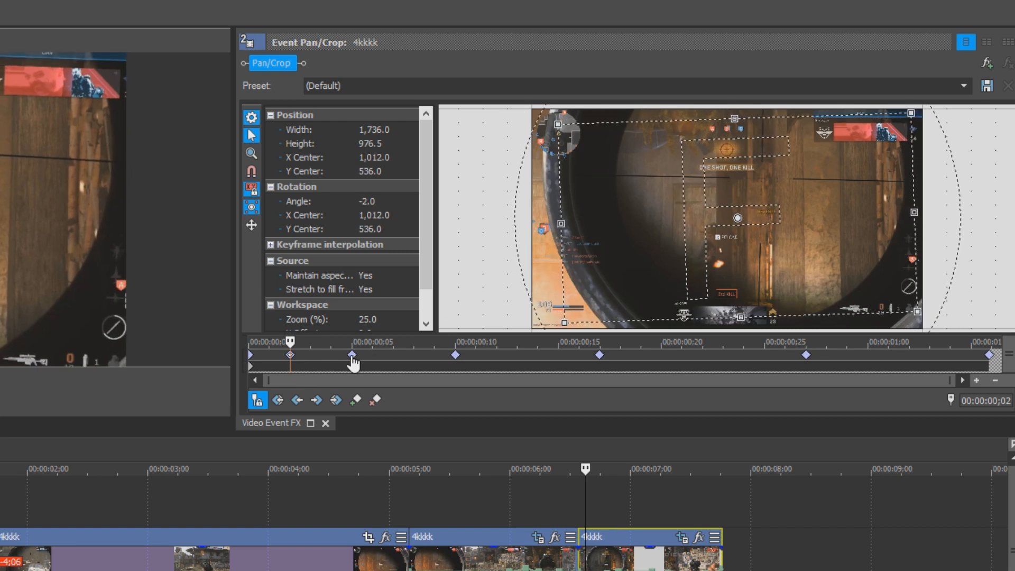
Step: Tilt the crop frame slightly at the early and mid-clip keyframes
left_click(350, 357)
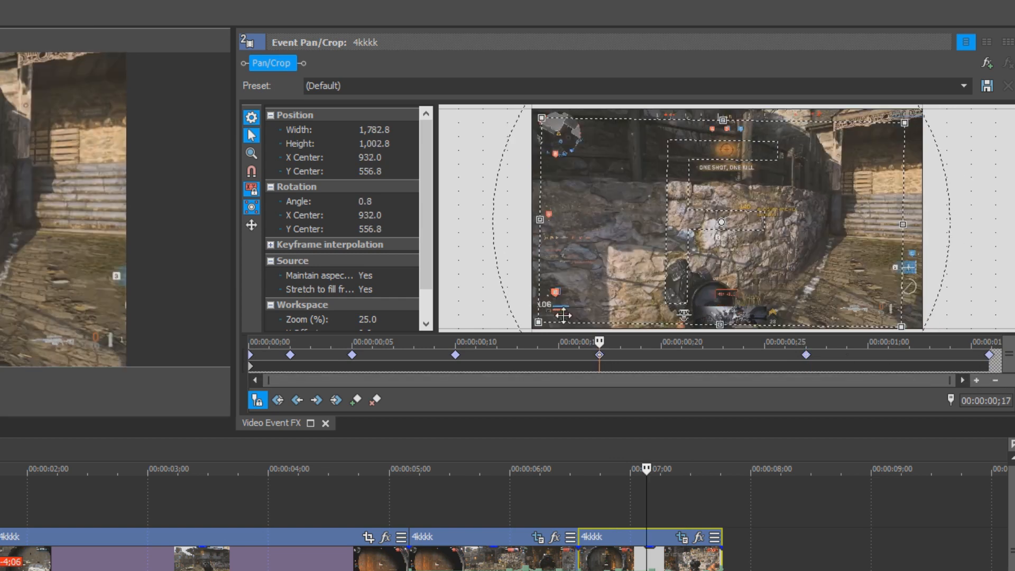
left_click(350, 341)
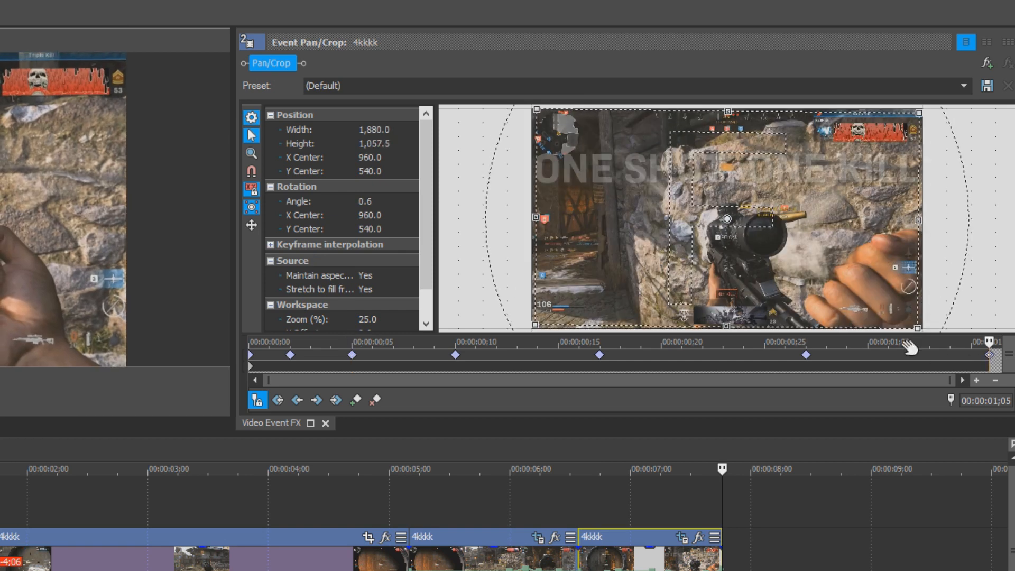
mouse_move(631, 503)
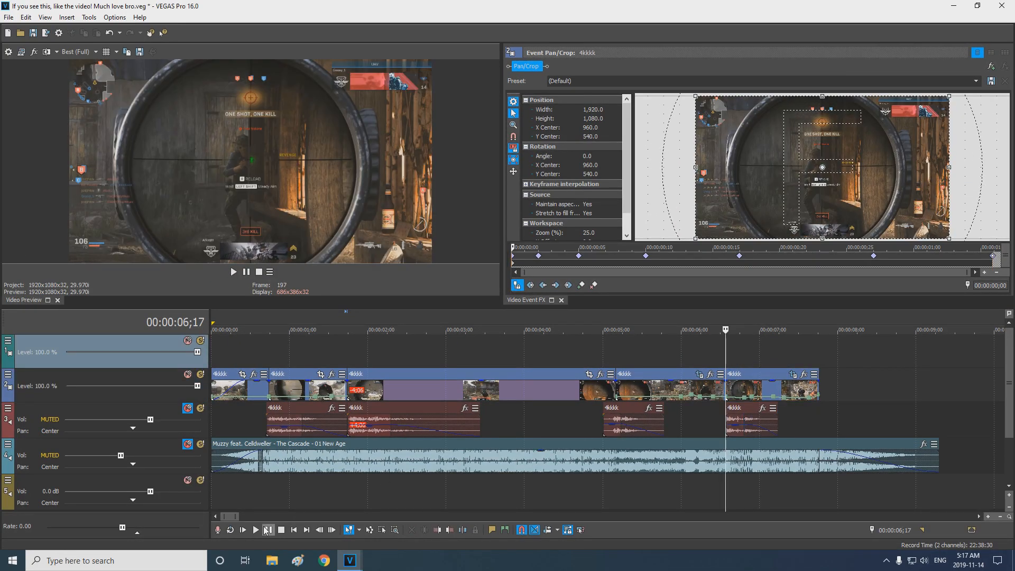
left_click(254, 530)
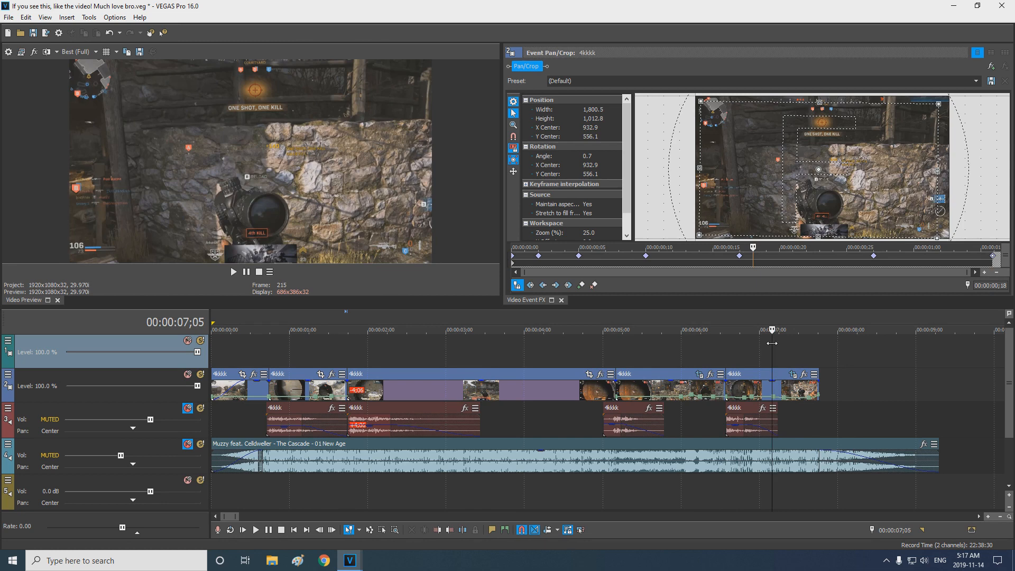
left_click(772, 330)
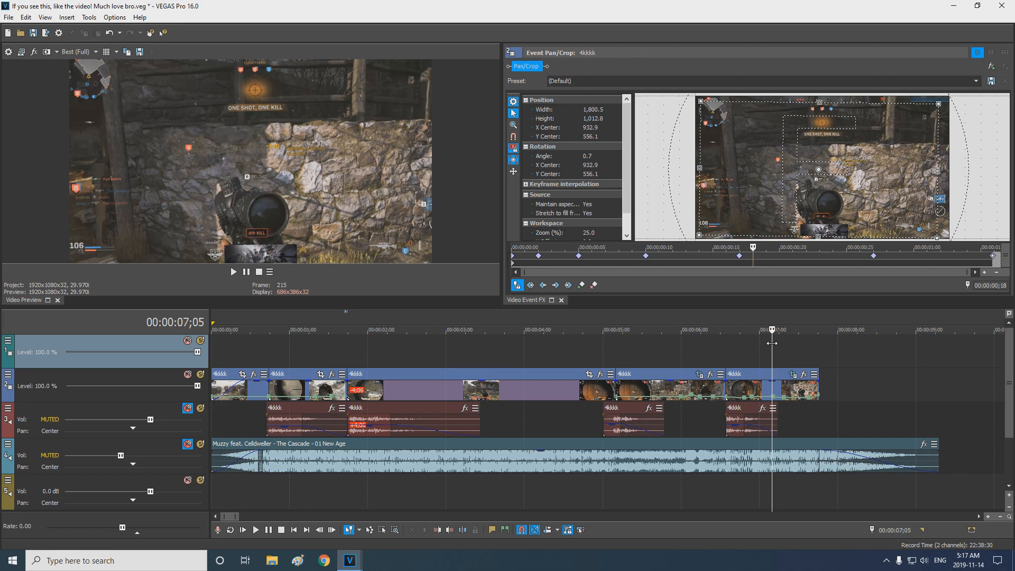